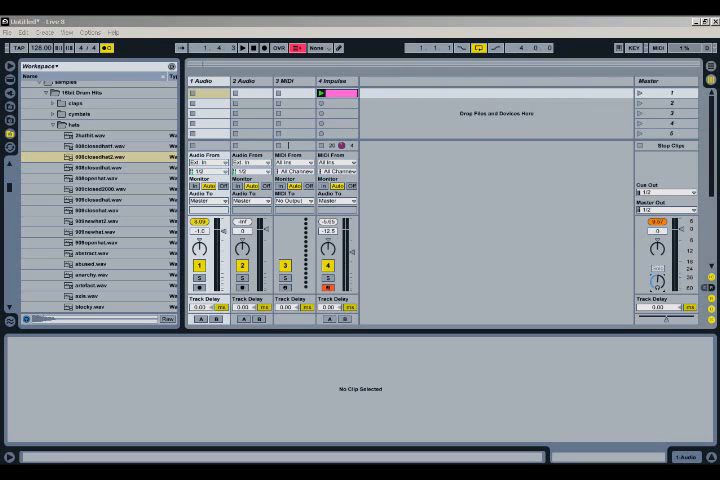
- Show the drum sample clip on the first audio track in Clip View with its waveform
left_click(200, 92)
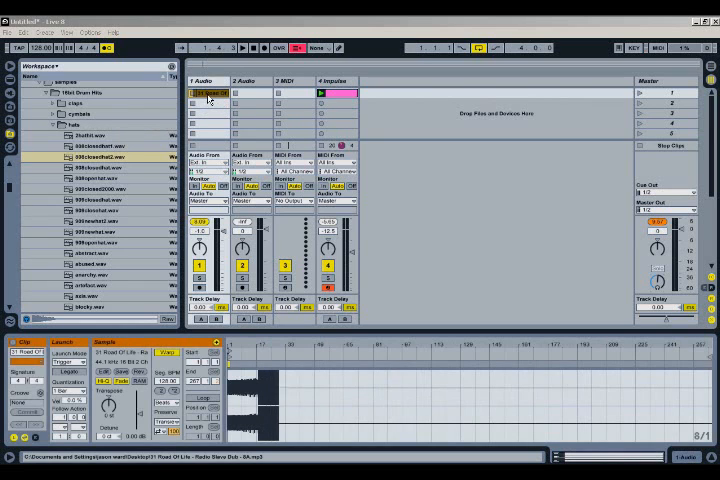